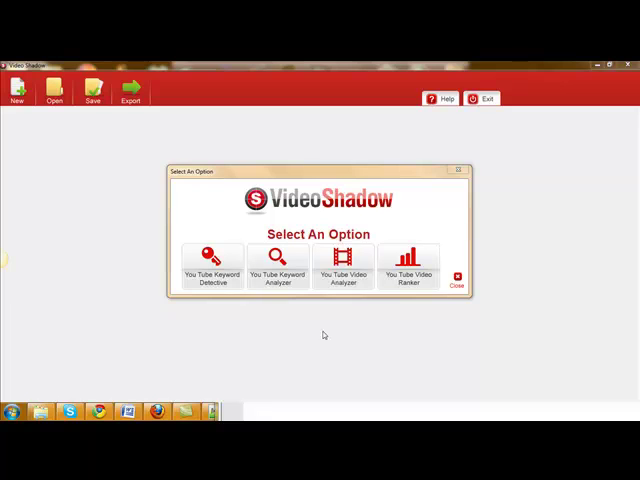
mouse_move(388, 328)
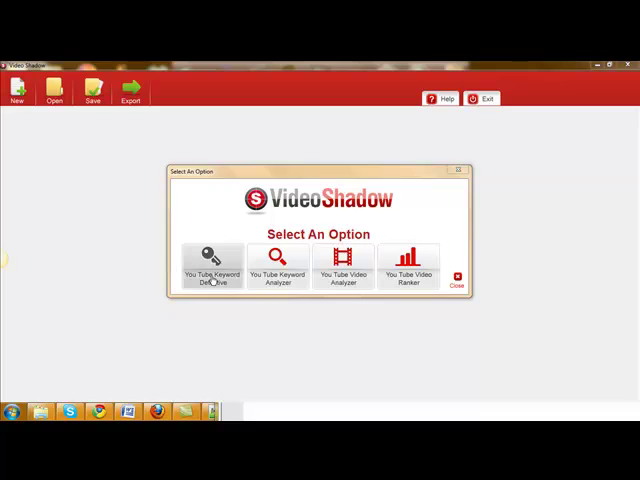
- Run the YouTube Keyword Detective for 'diet' and review phrases with volumes and page-1 video presence
click(212, 264)
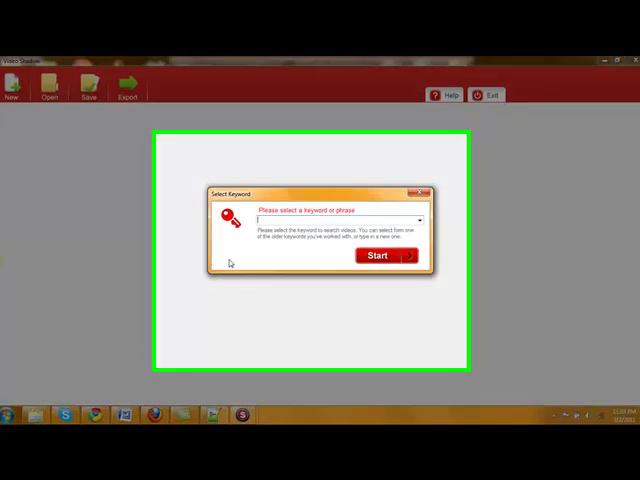
text(diet)
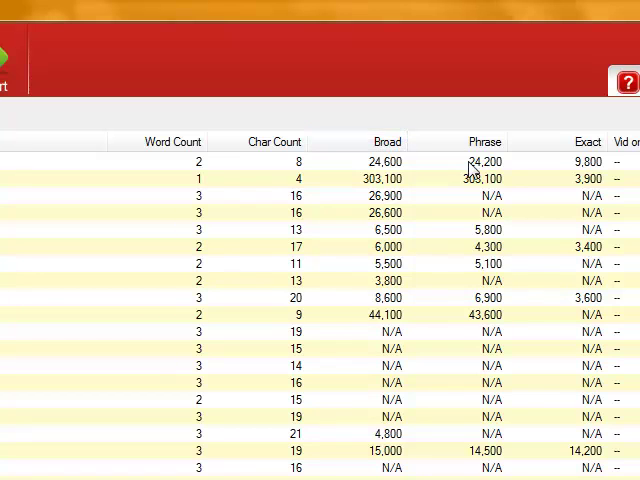
mouse_move(596, 170)
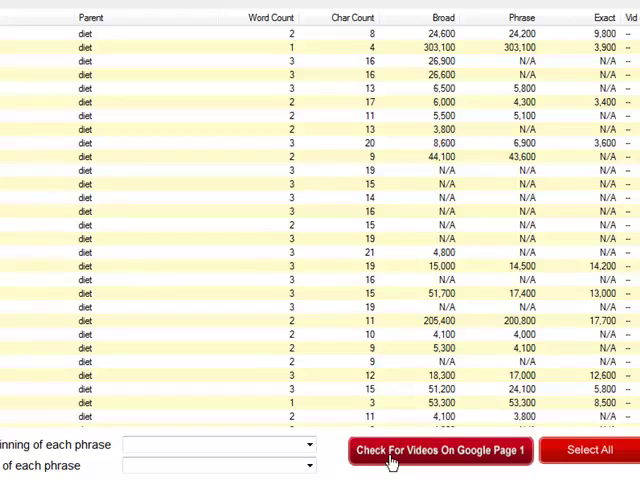
scroll(down, 3)
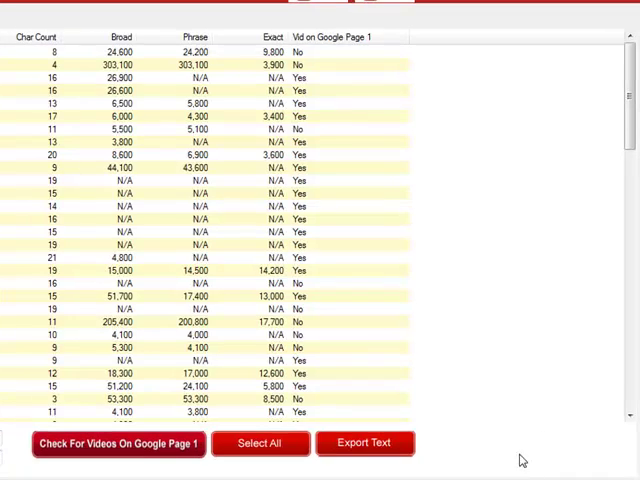
click(344, 36)
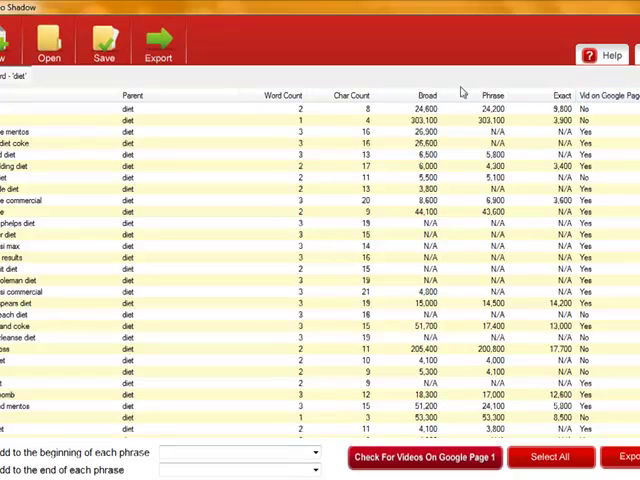
mouse_move(460, 118)
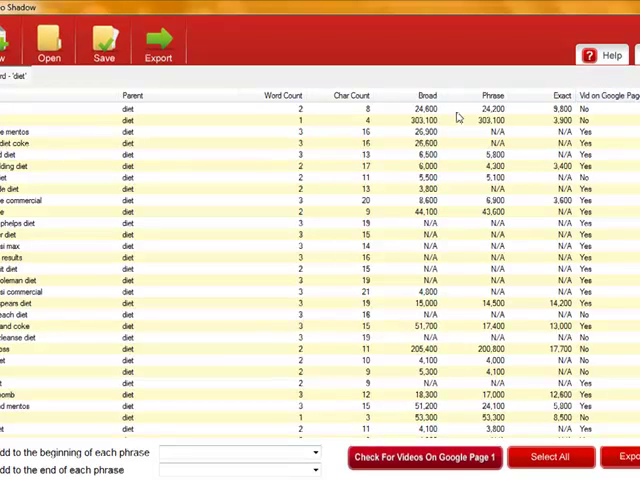
mouse_move(598, 118)
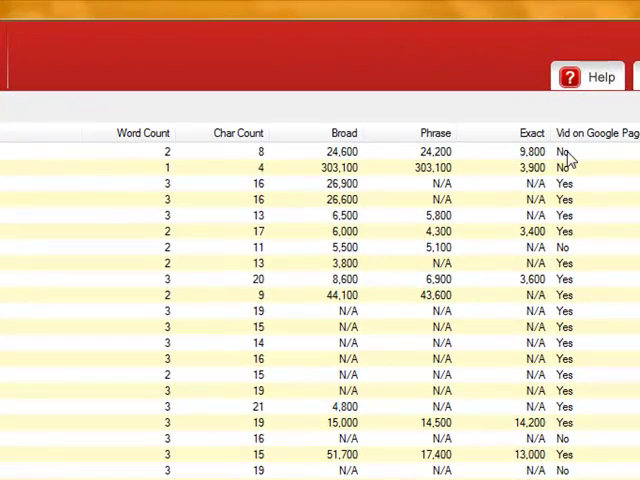
mouse_move(572, 186)
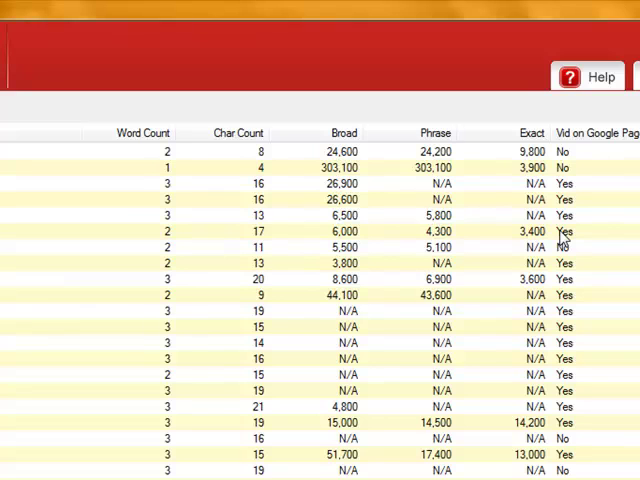
mouse_move(560, 238)
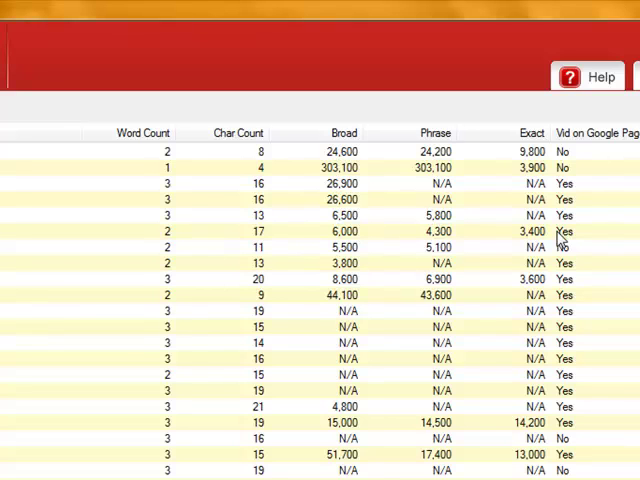
mouse_move(556, 372)
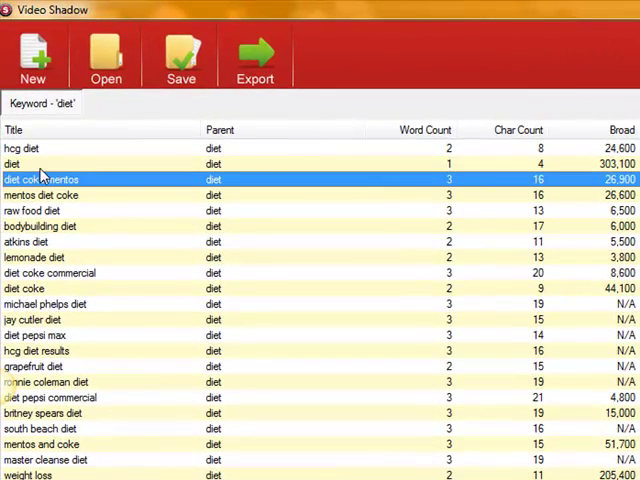
mouse_move(40, 220)
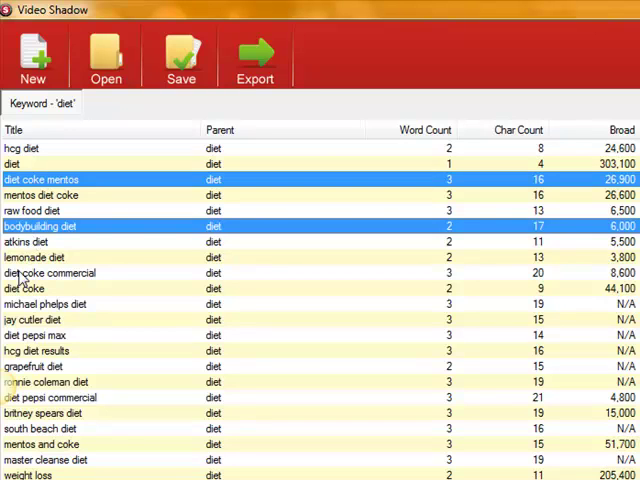
- Add bodybuilding diet and diet coke commercial to the chosen keyword phrases
click(60, 272)
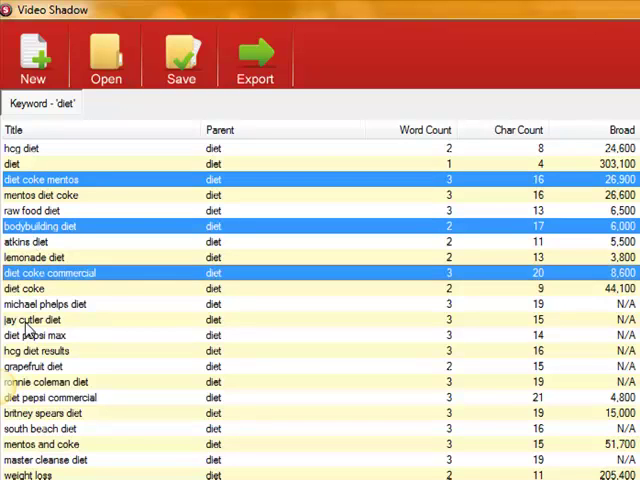
click(46, 320)
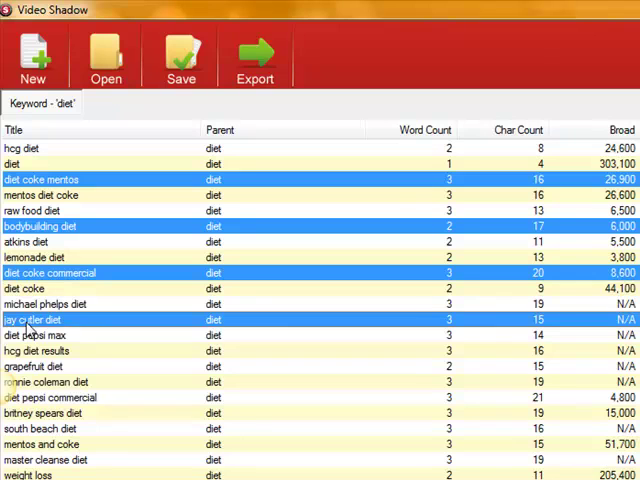
mouse_move(90, 344)
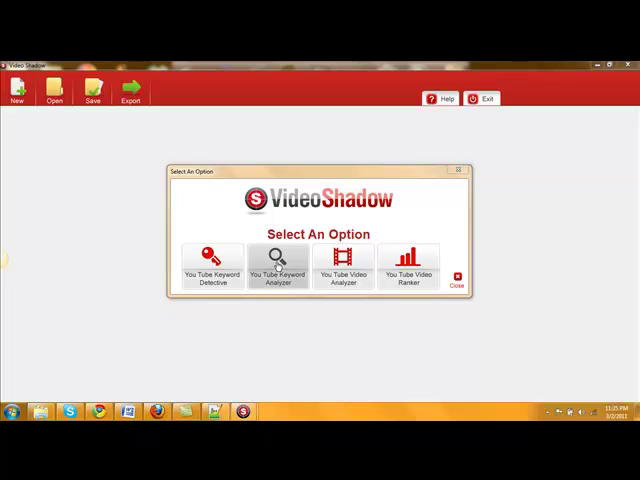
- Run the YouTube Keyword Analyser for 'diet' to list matching videos with views
click(278, 262)
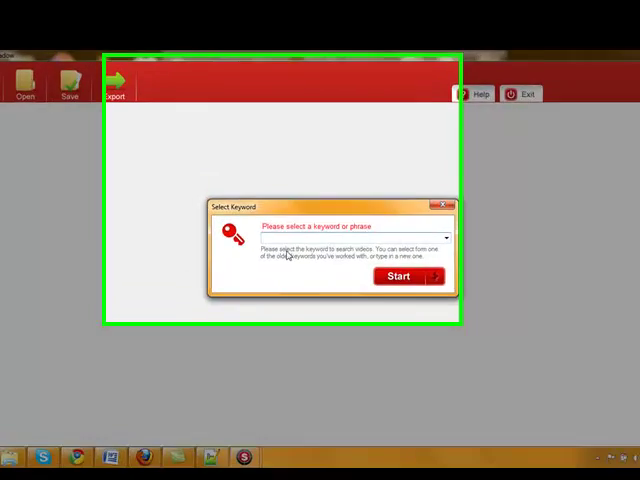
text(diet)
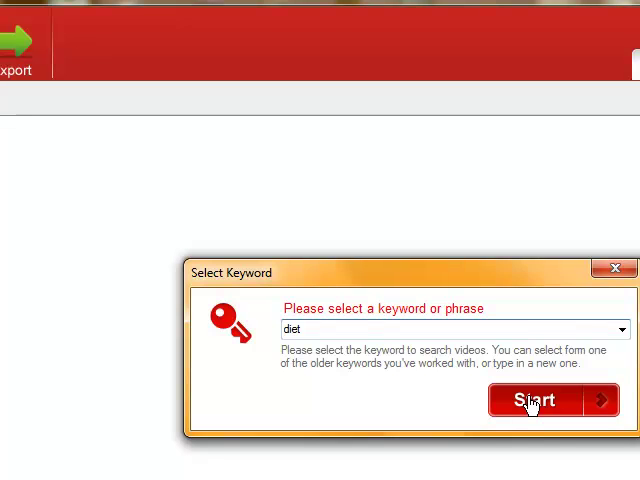
mouse_move(508, 372)
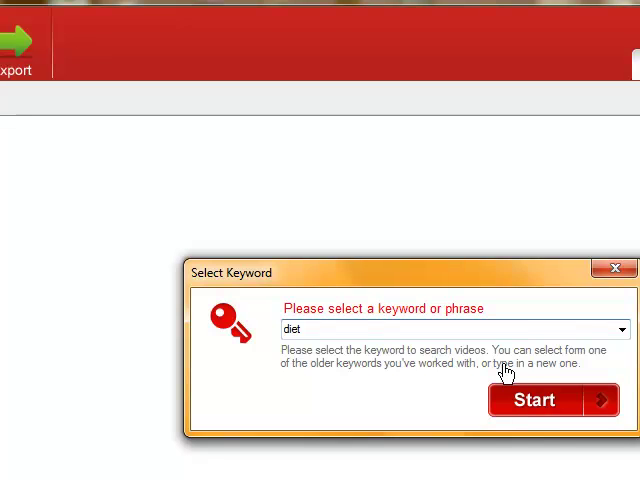
click(536, 400)
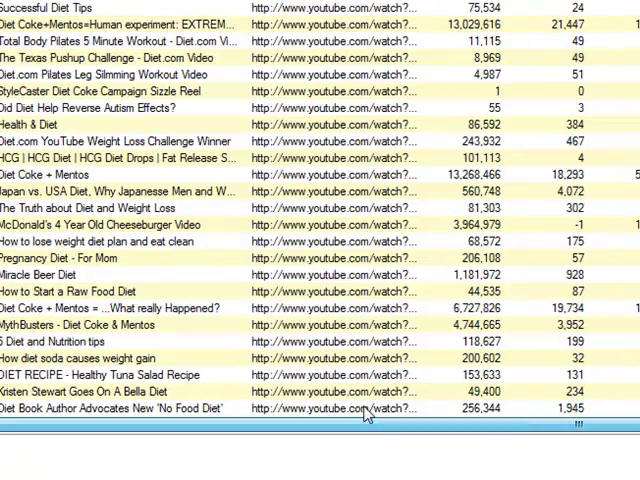
mouse_move(276, 58)
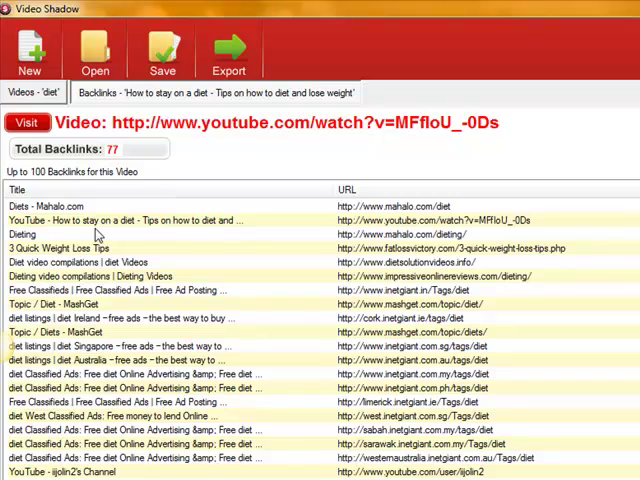
mouse_move(416, 220)
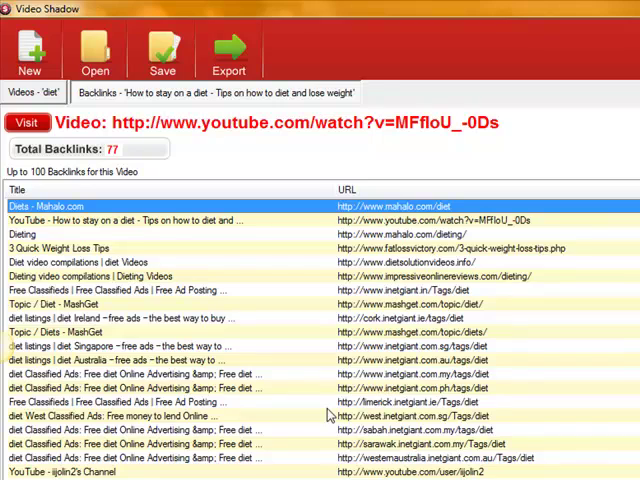
- Scroll through the 77 backlinks of the how-to-stay-on-a-diet video
scroll(down, 3)
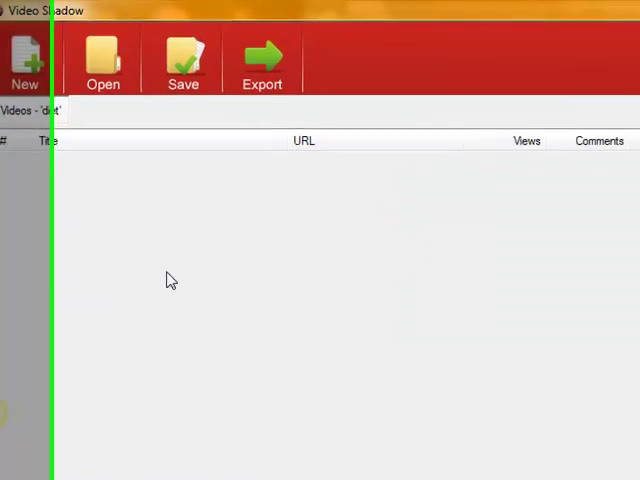
click(104, 60)
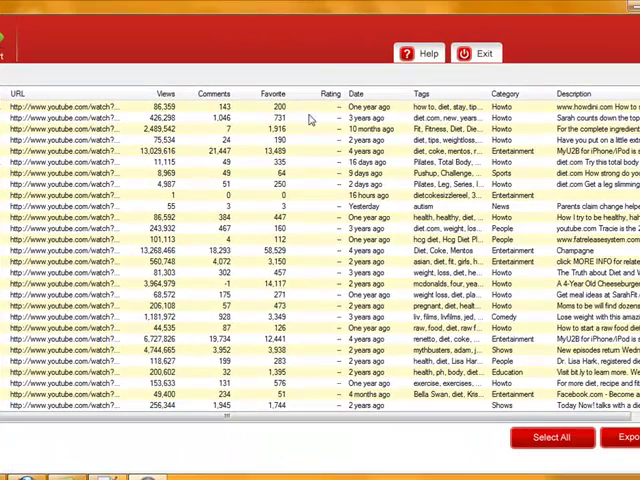
mouse_move(444, 108)
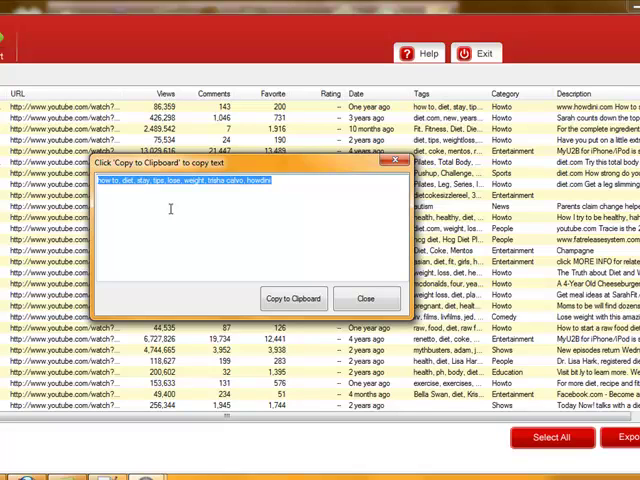
mouse_move(284, 182)
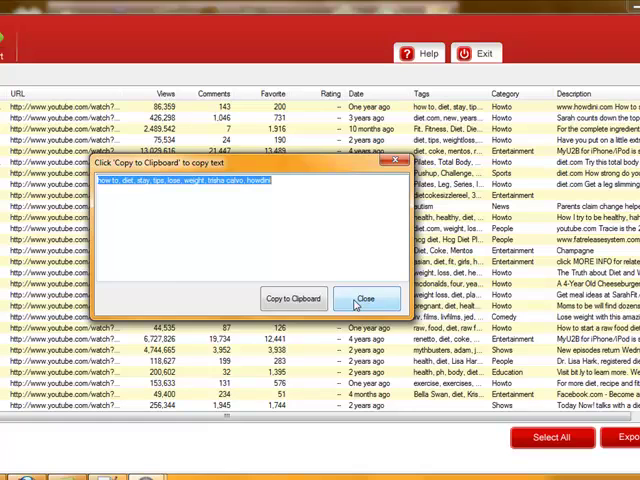
click(366, 298)
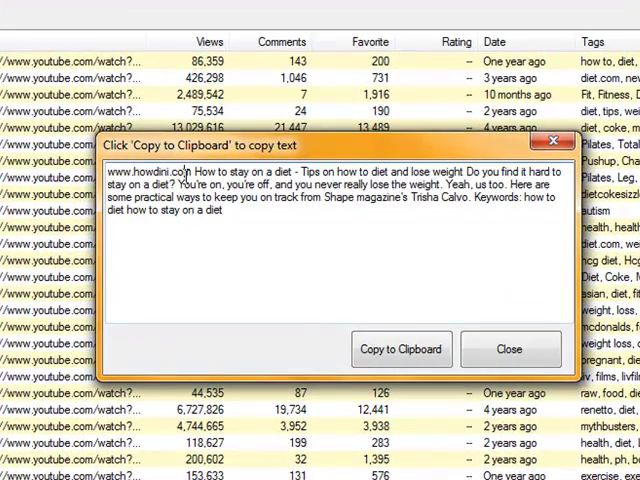
double_click(148, 172)
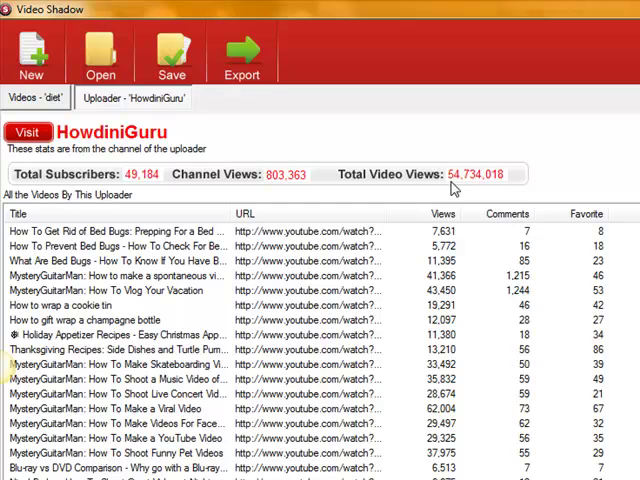
mouse_move(604, 344)
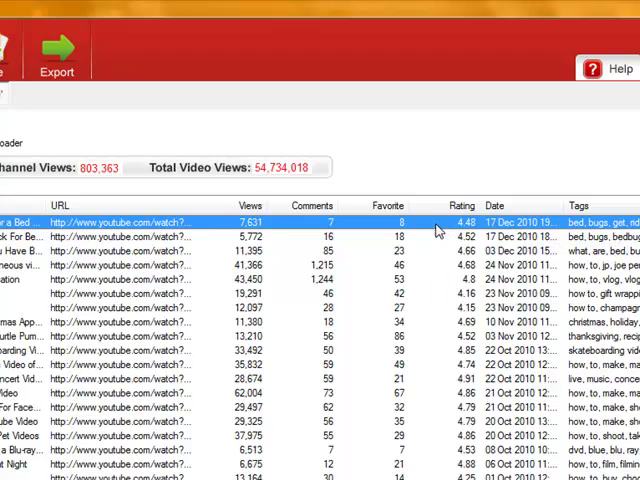
mouse_move(296, 258)
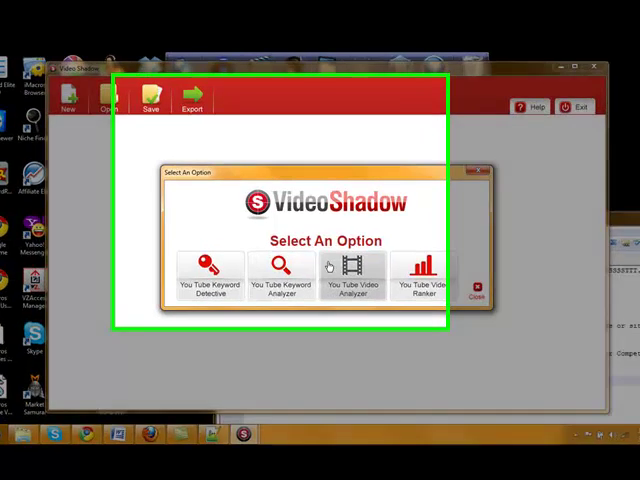
click(352, 270)
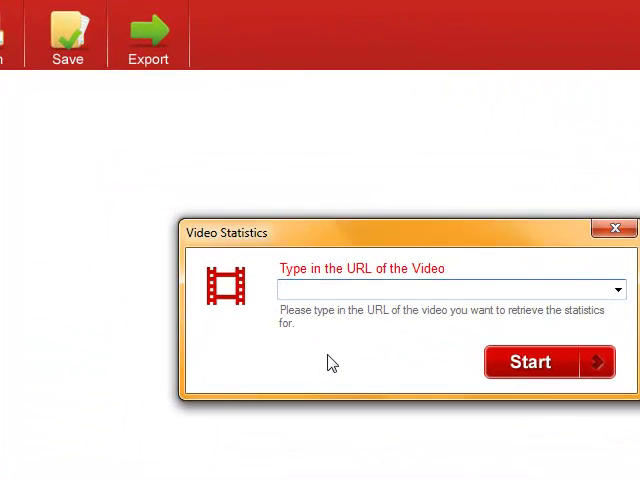
text(http://www.youtube.com/watch?v=Wubyw2Wq4x4)
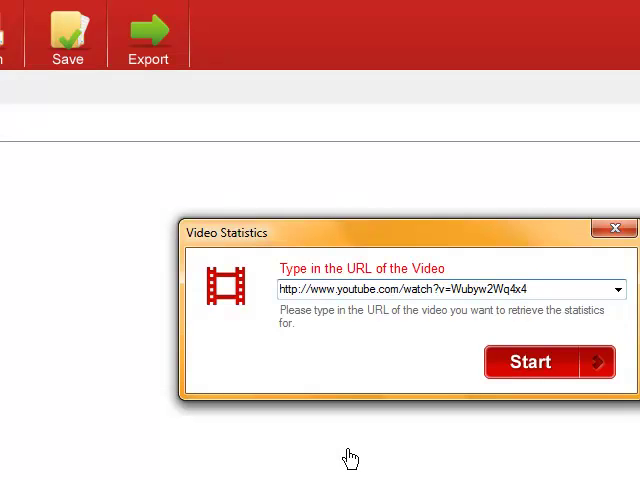
click(530, 360)
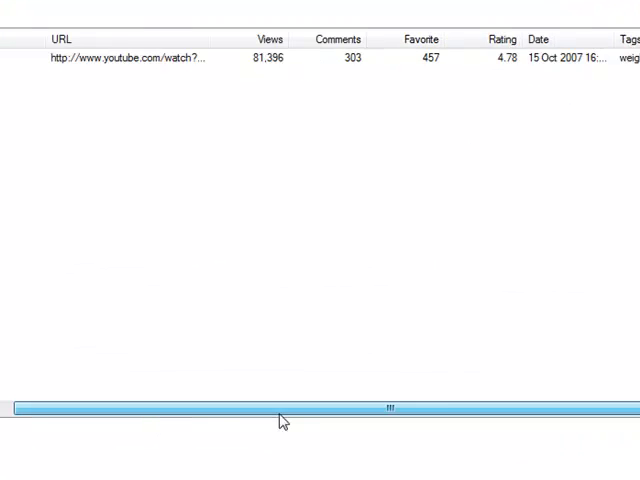
drag(280, 404, 516, 408)
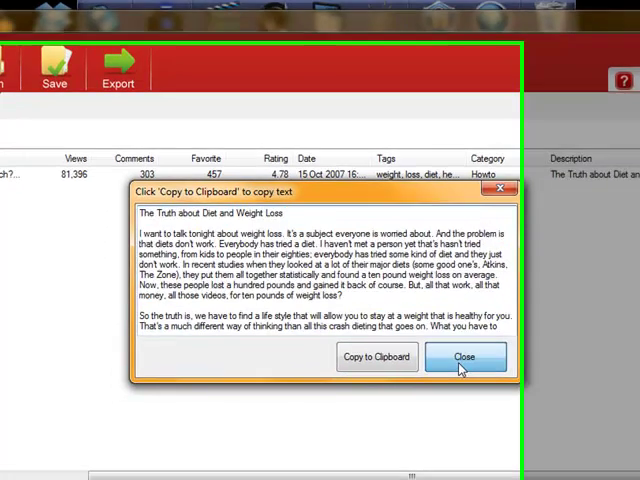
click(464, 356)
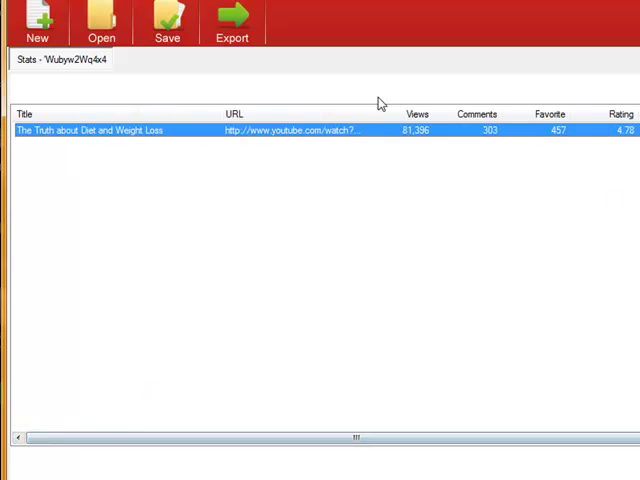
click(476, 114)
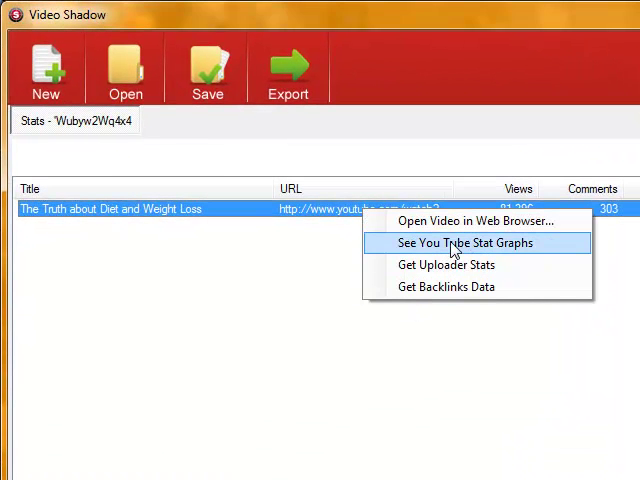
- Show the YouTube stat graphs for The Truth about Diet and Weight Loss and review ratings, comments and referrals
click(460, 244)
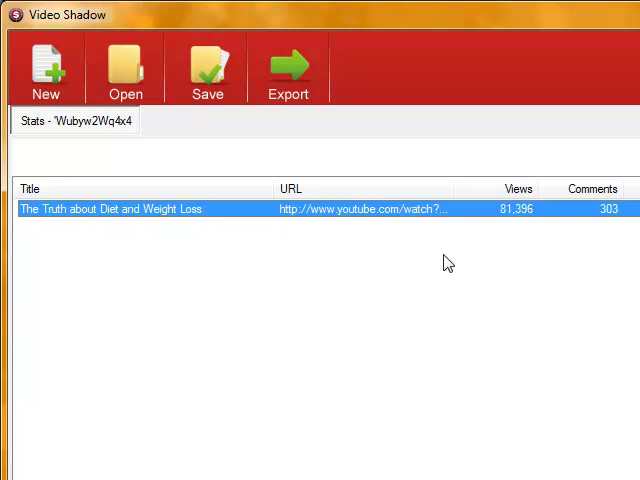
double_click(110, 208)
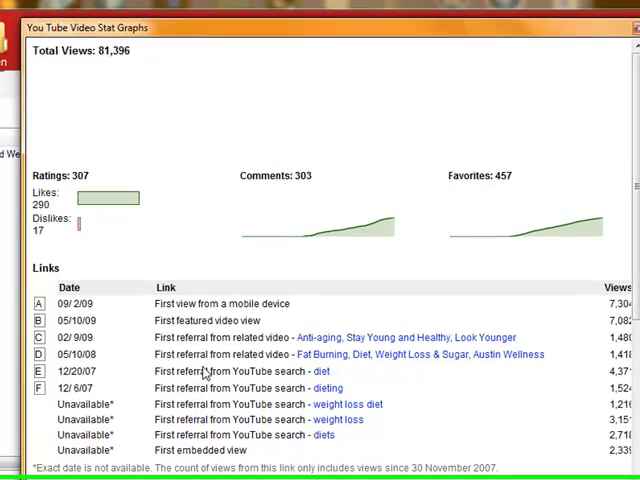
scroll(down, 3)
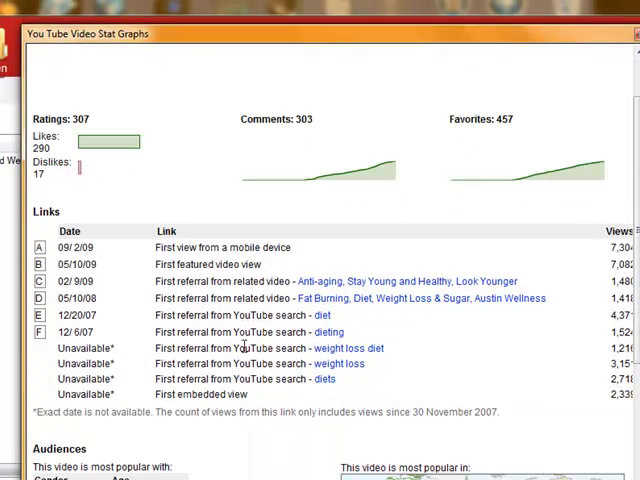
scroll(down, 3)
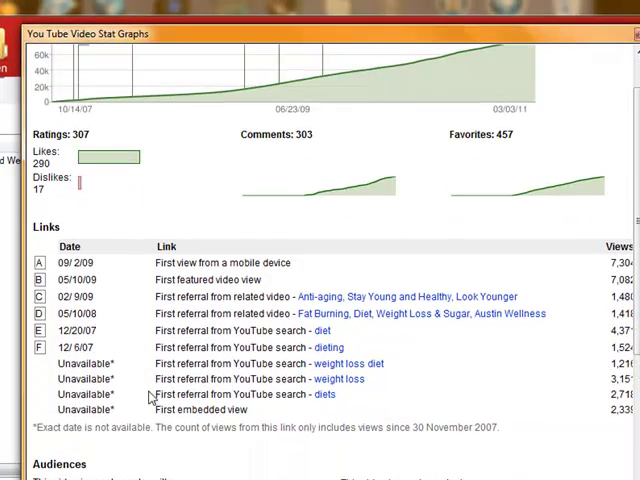